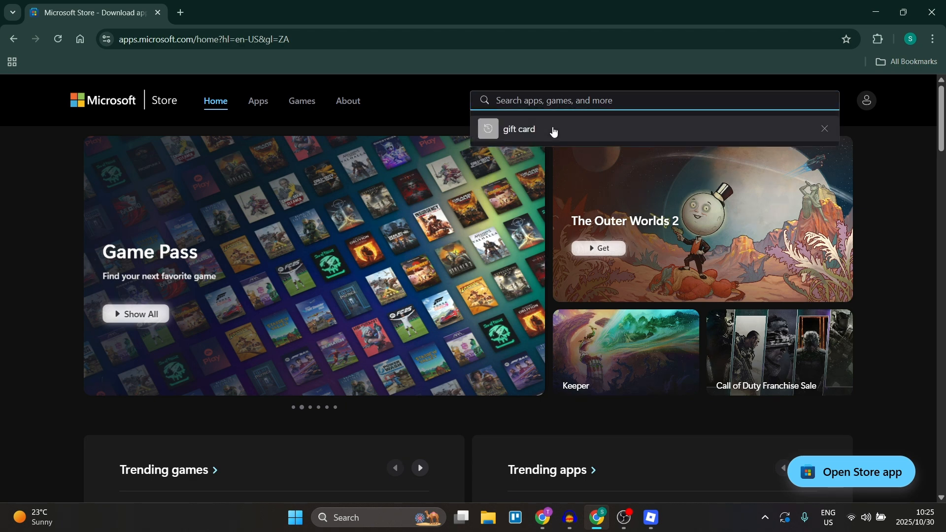
# Step: Run the Microsoft Store search for 'gift card' from the search suggestion
pyautogui.click(519, 128)
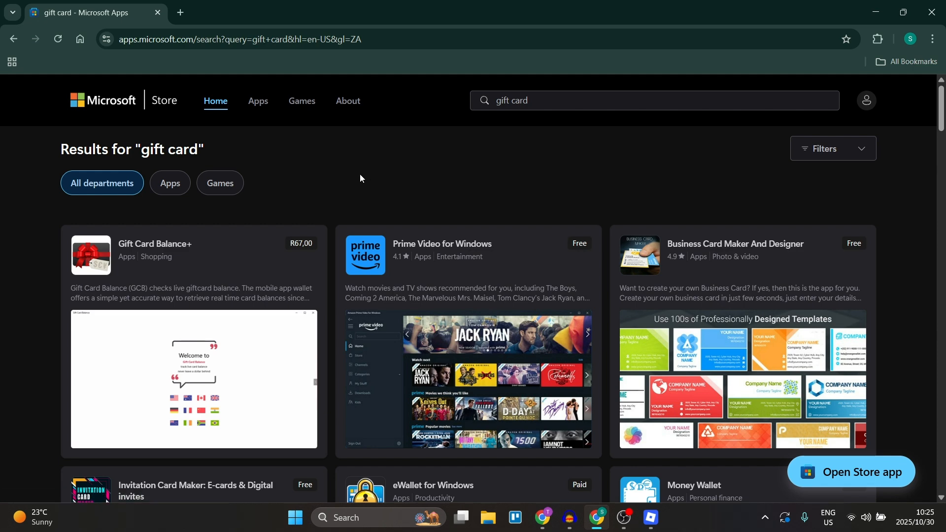
pyautogui.moveTo(668, 164)
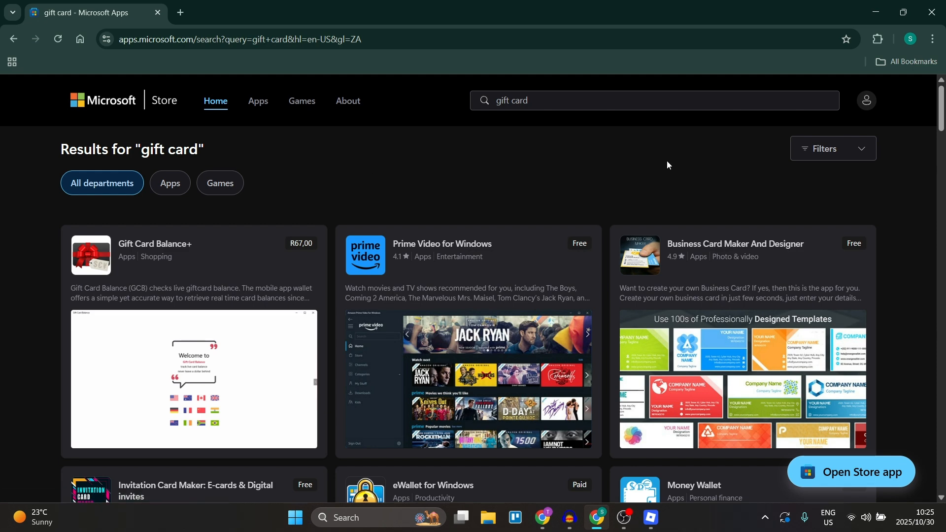
pyautogui.click(866, 100)
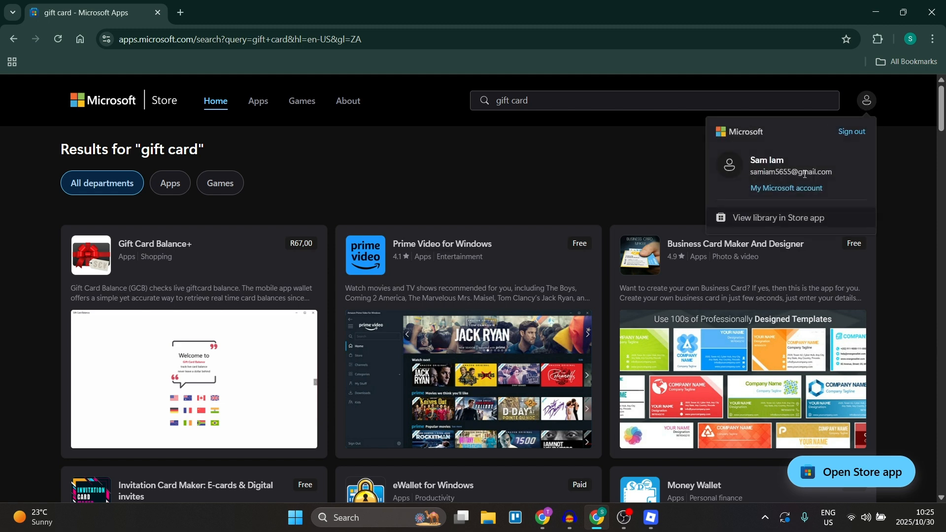
pyautogui.moveTo(785, 188)
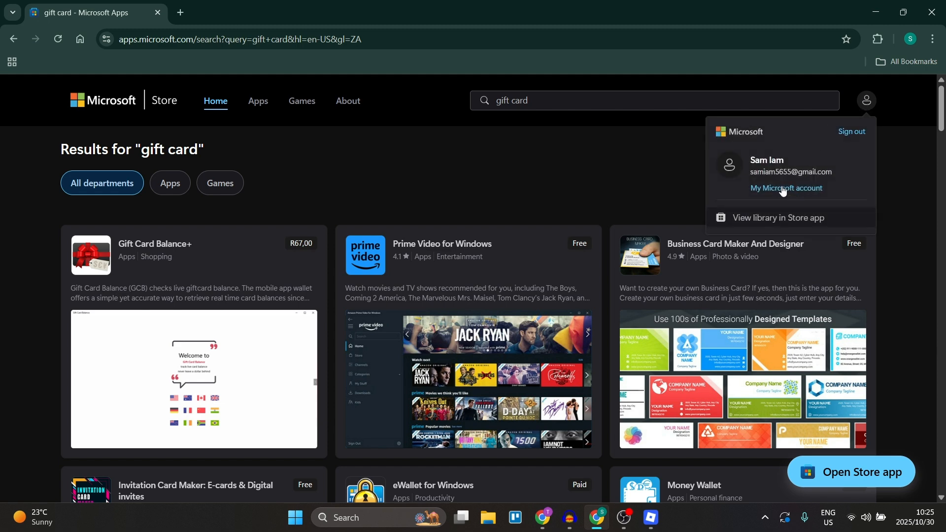
pyautogui.click(536, 184)
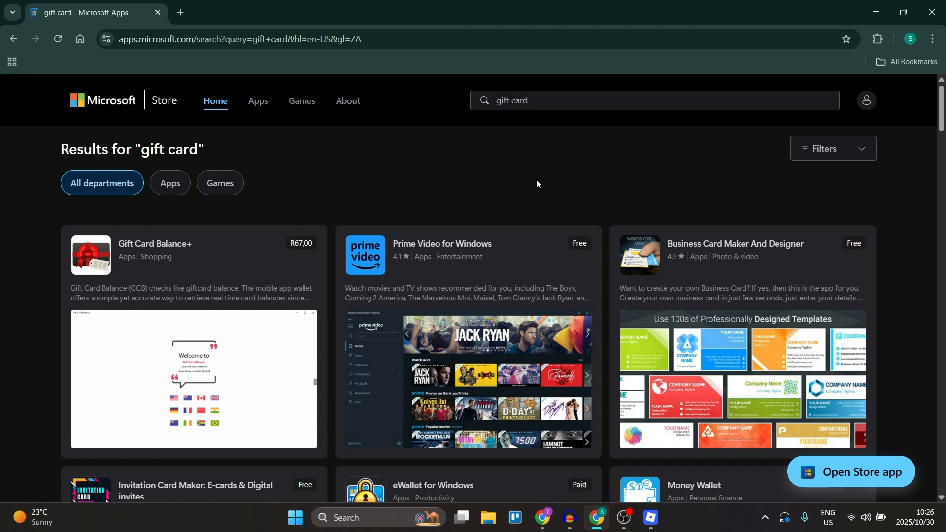
pyautogui.moveTo(530, 178)
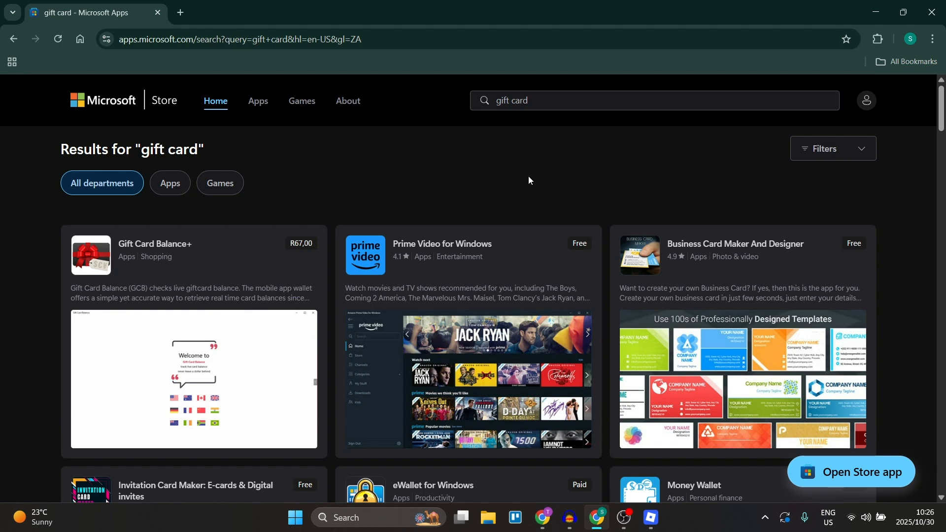
pyautogui.moveTo(302, 180)
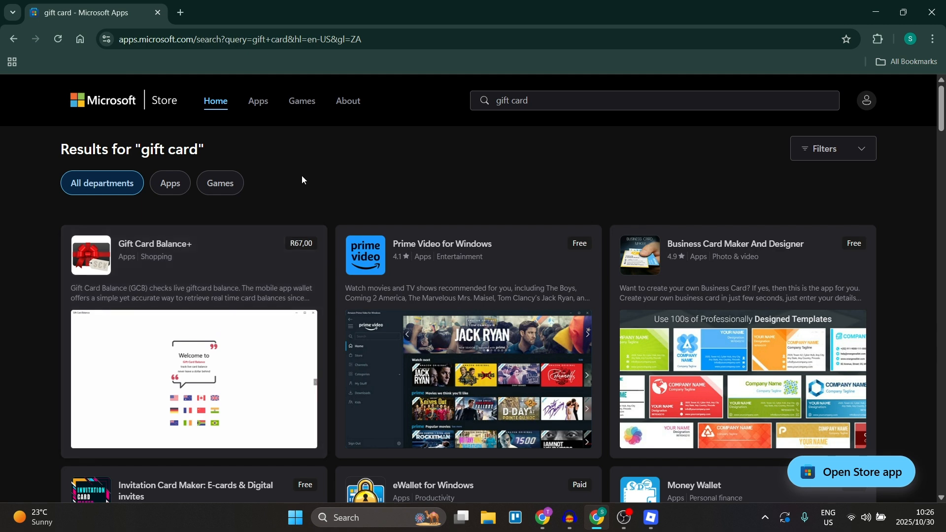
pyautogui.click(651, 522)
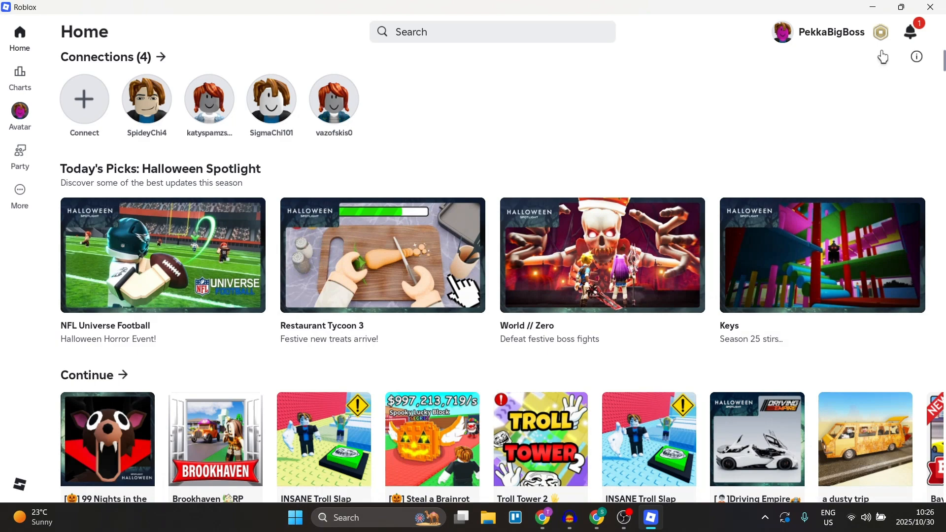
# Step: Open the Robux purchase page and pick the 500 Robux package (R 99.99)
pyautogui.click(881, 32)
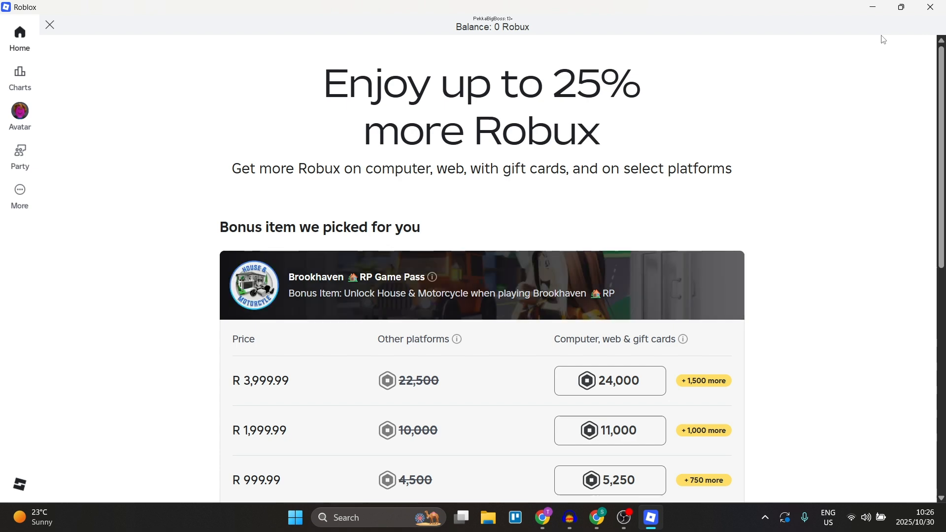
pyautogui.scroll(-3)
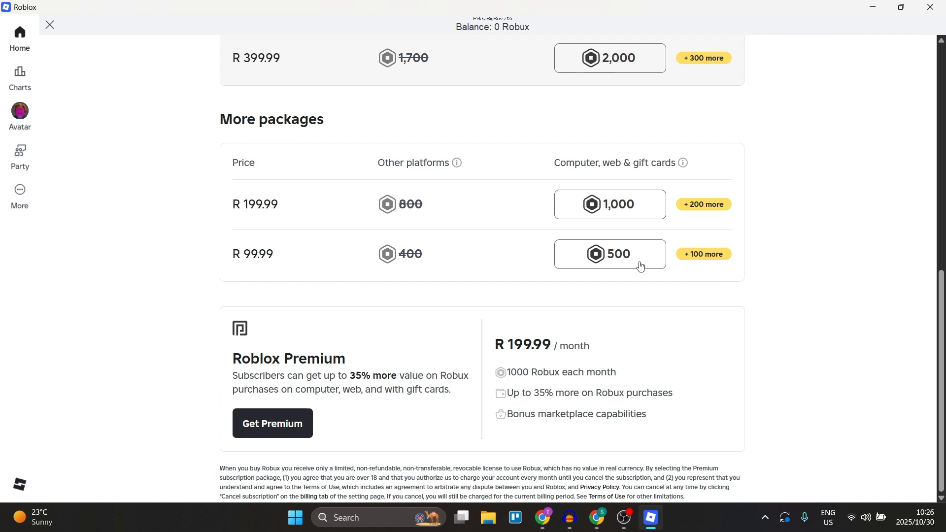
pyautogui.click(609, 254)
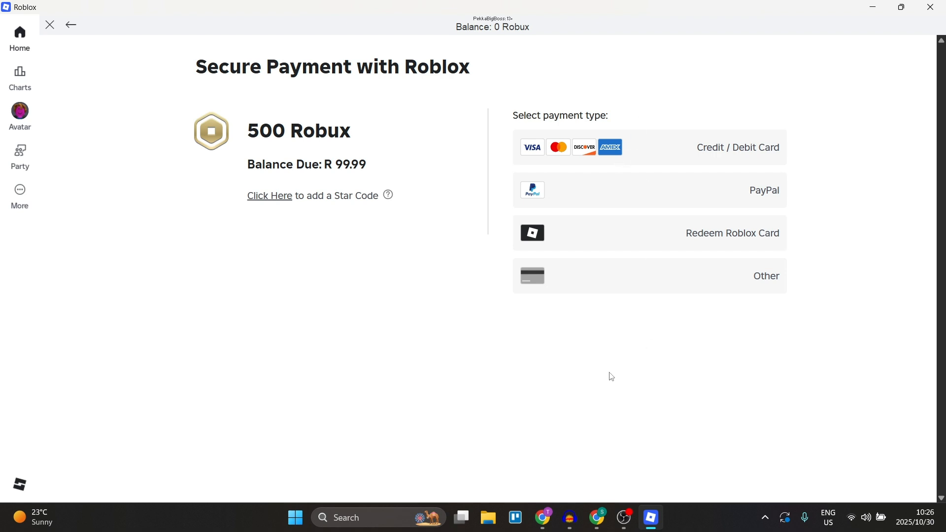
pyautogui.moveTo(441, 390)
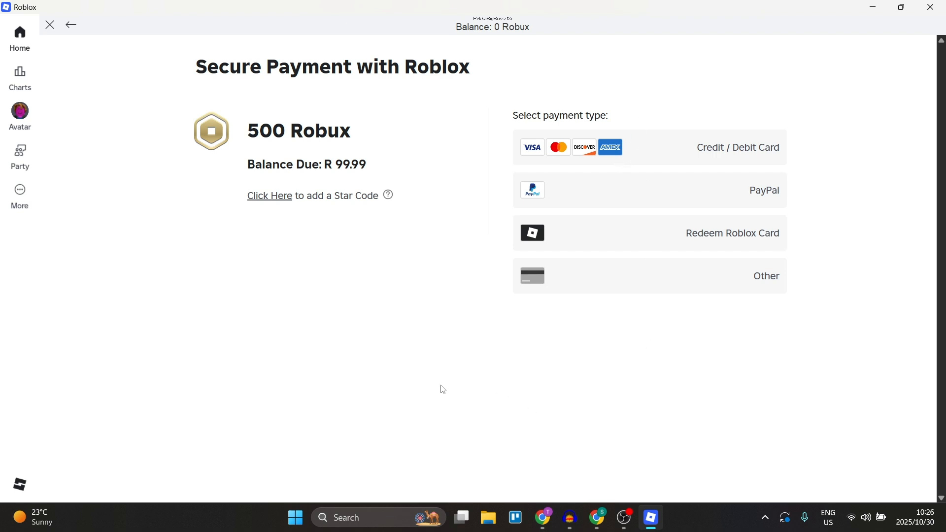